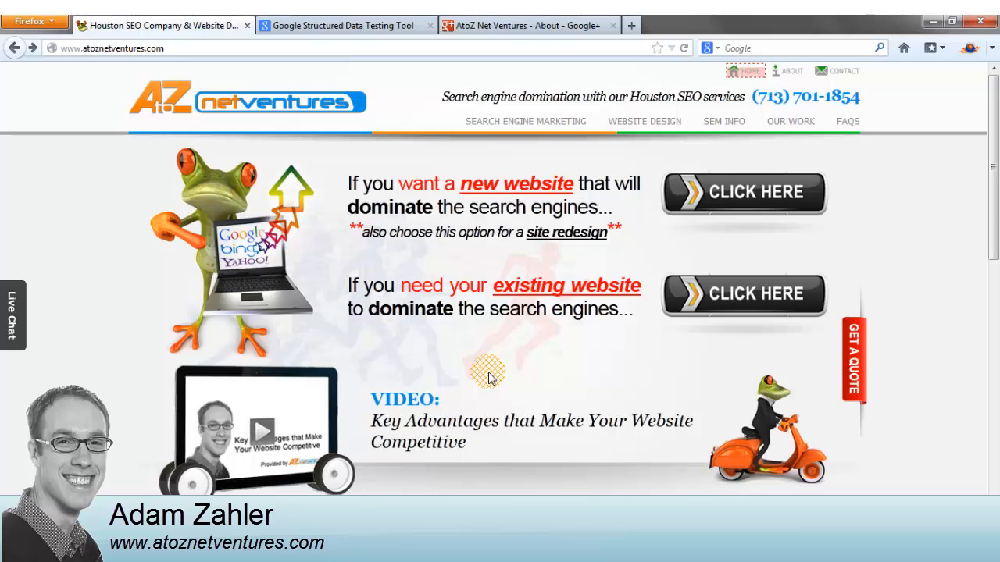
mouse_move(581, 281)
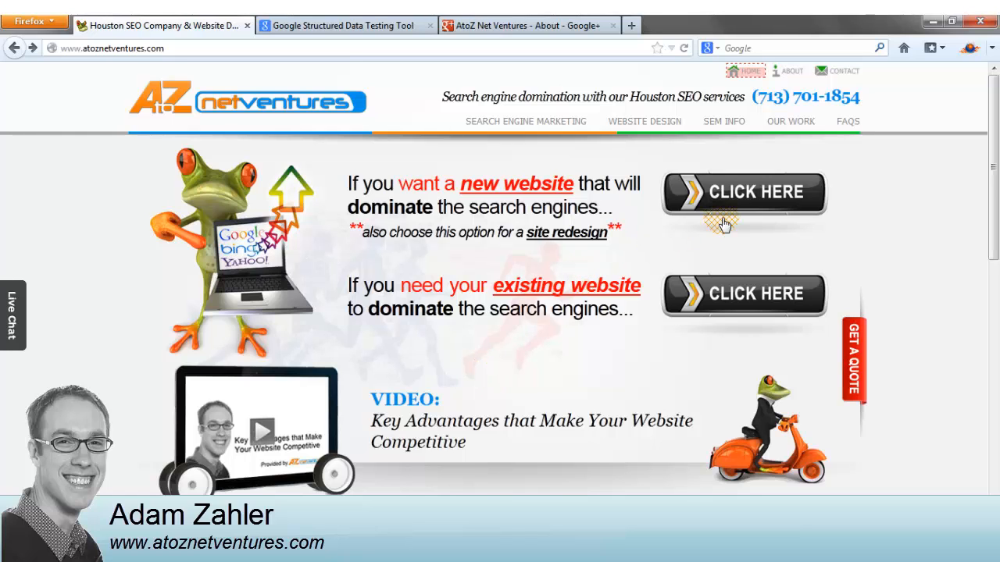
scroll(down, 3)
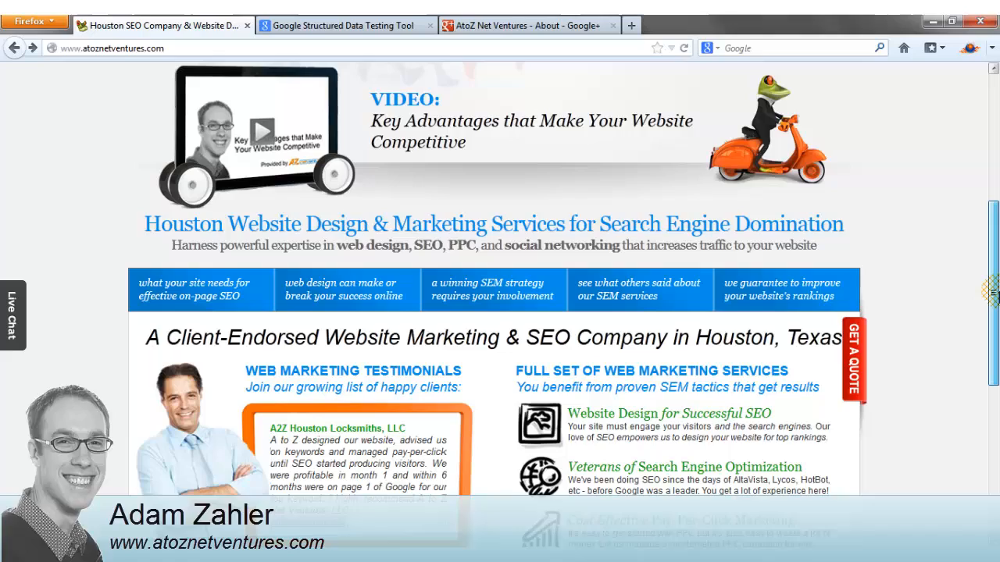
scroll(down, 3)
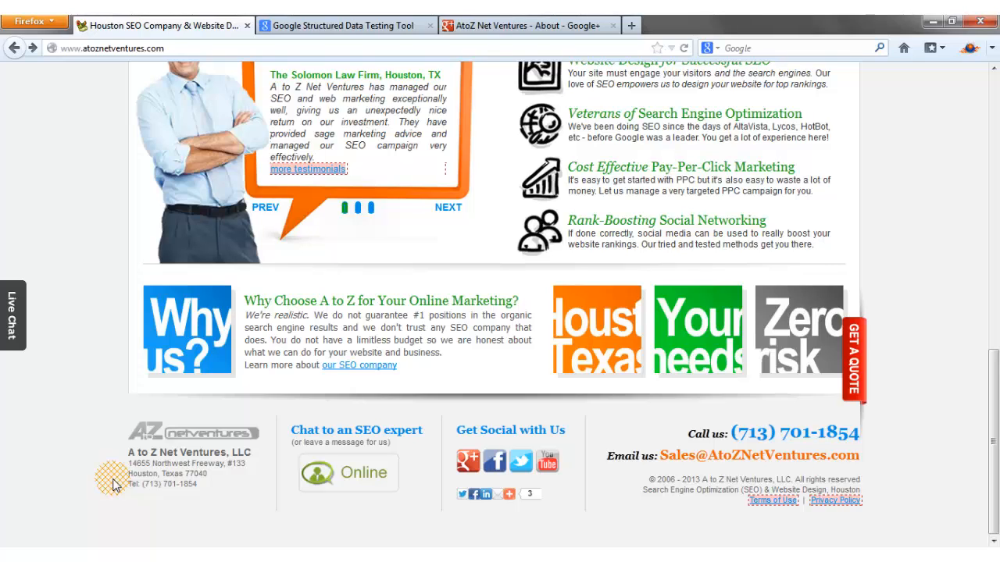
click(447, 206)
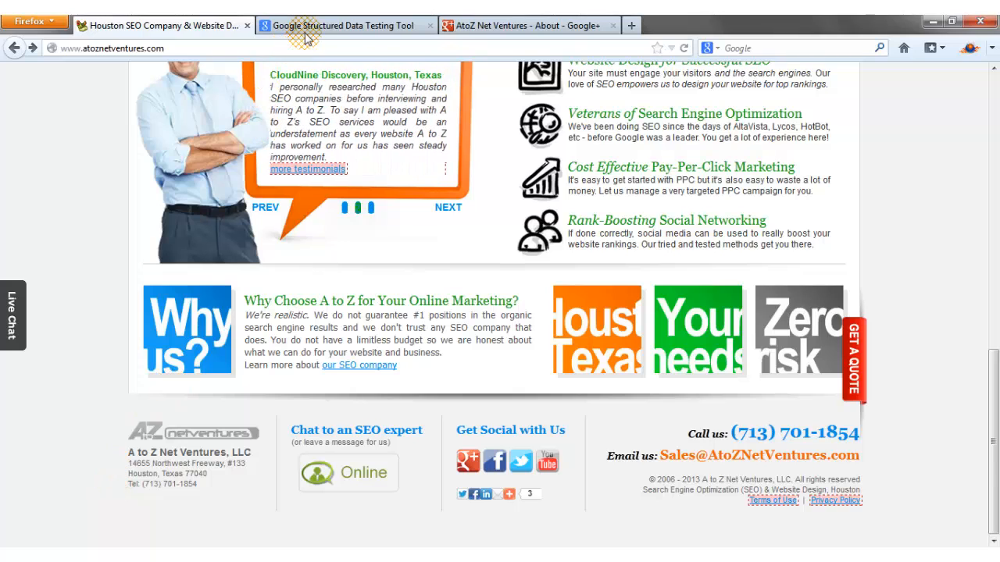
click(352, 25)
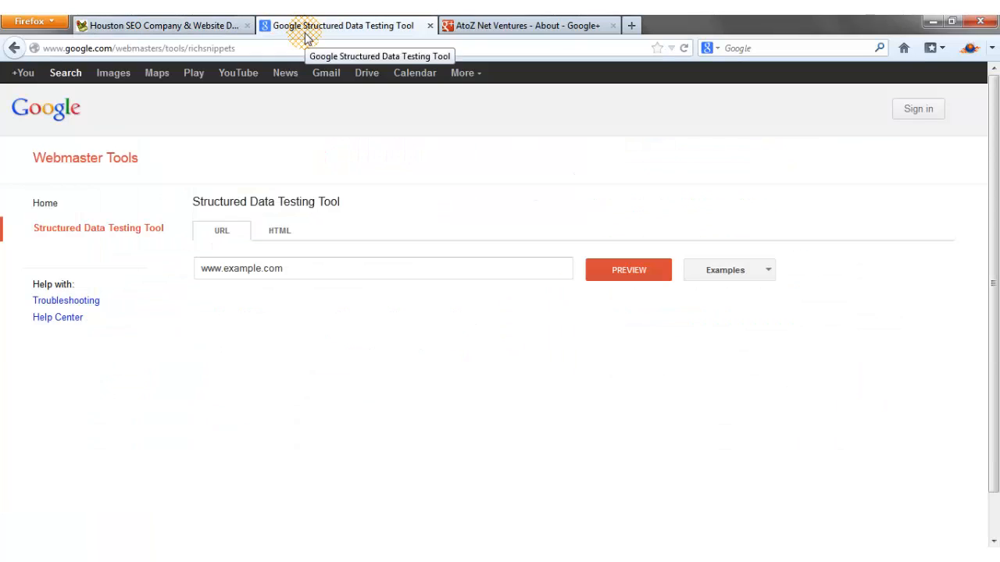
mouse_move(275, 47)
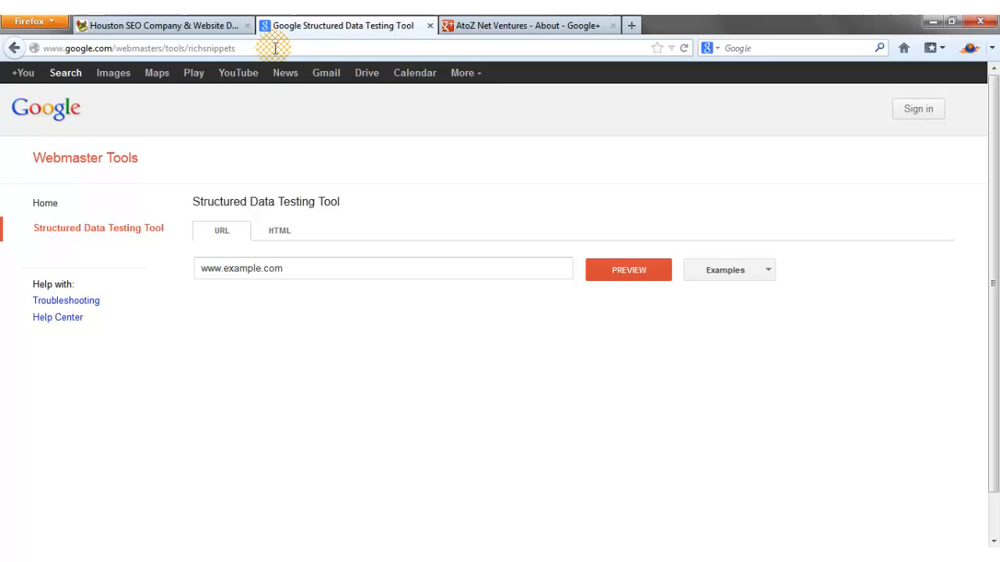
mouse_move(294, 153)
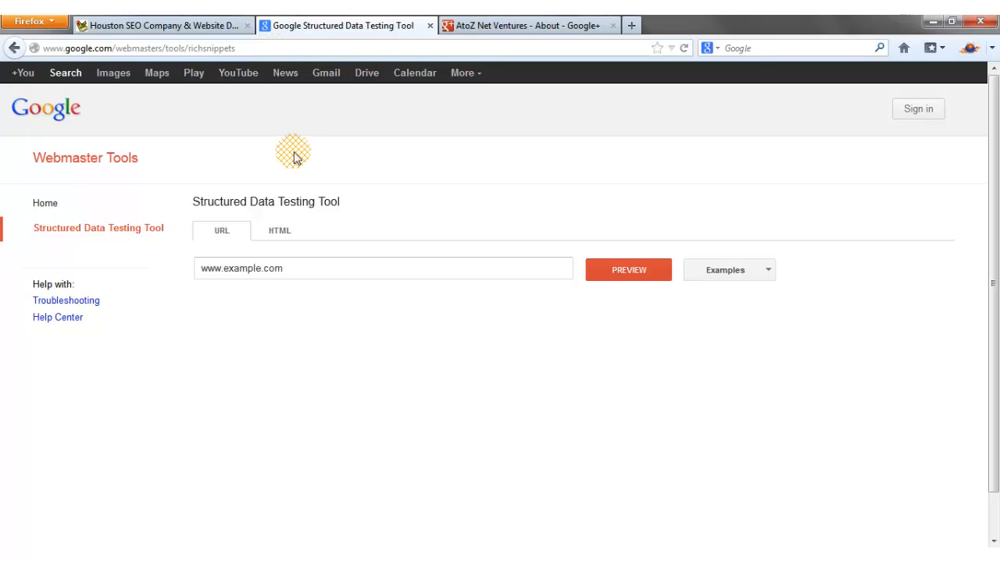
click(306, 268)
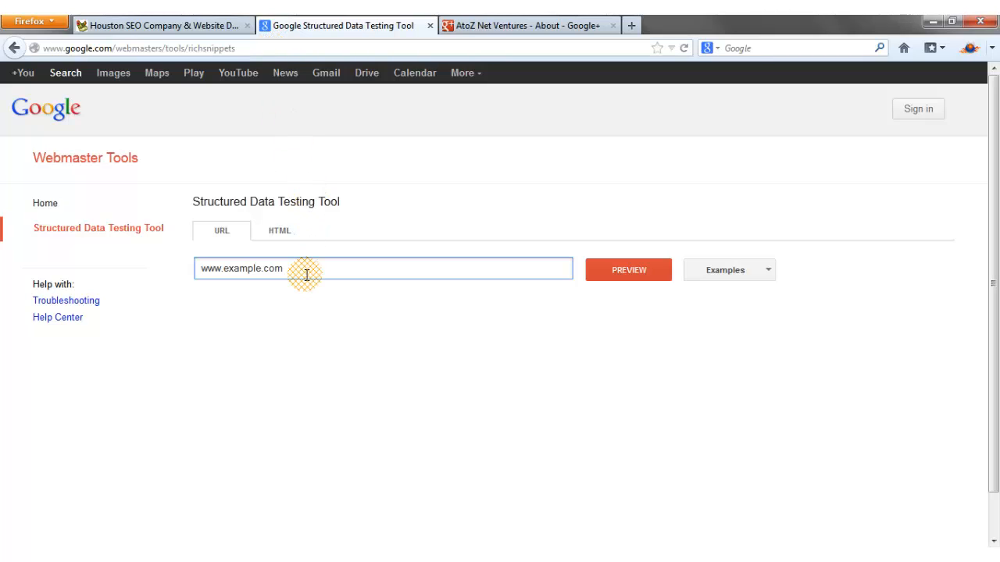
text(www.a)
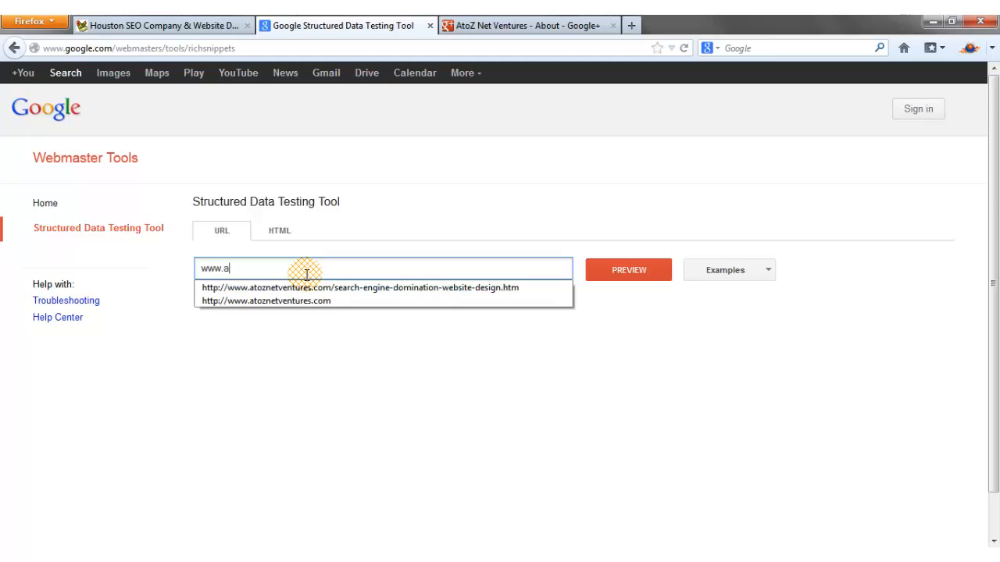
mouse_move(265, 300)
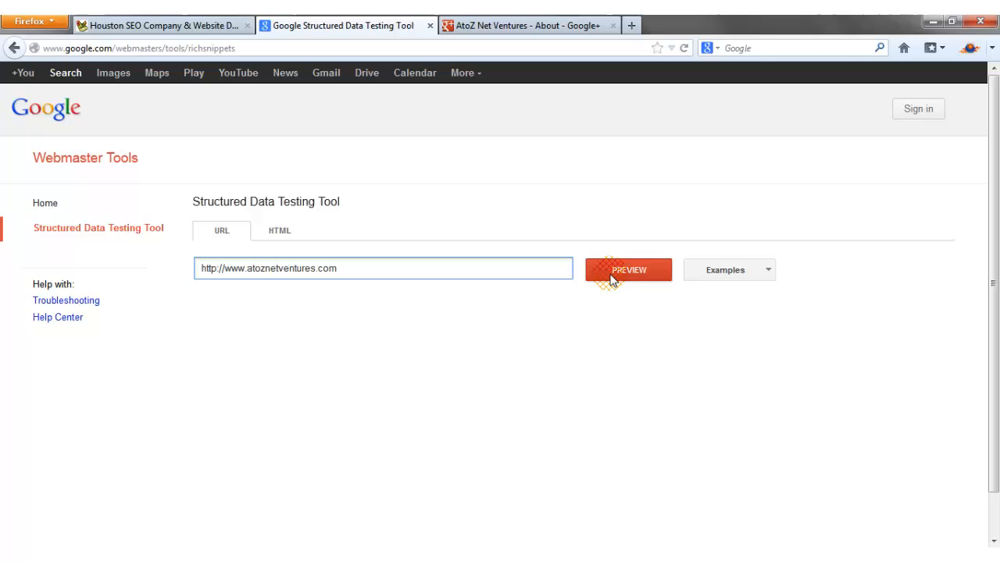
Preview the homepage's results: verified author, publisher and extracted local business and postal address data
click(628, 268)
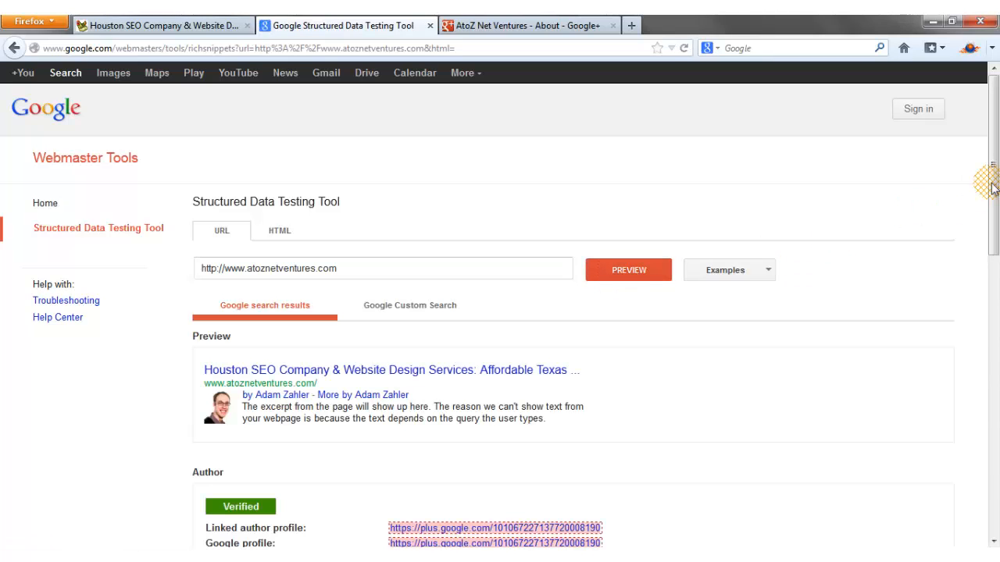
scroll(down, 3)
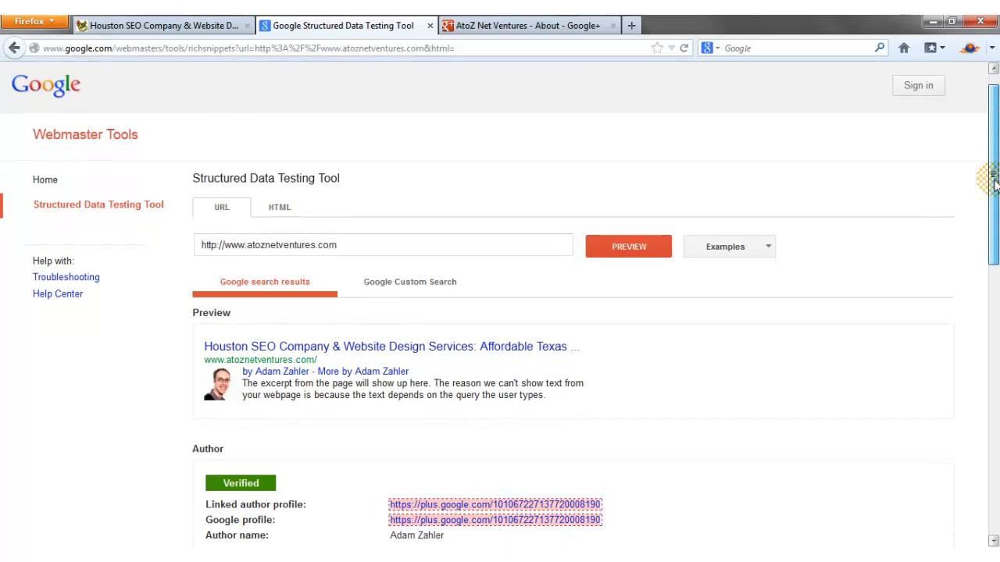
scroll(down, 3)
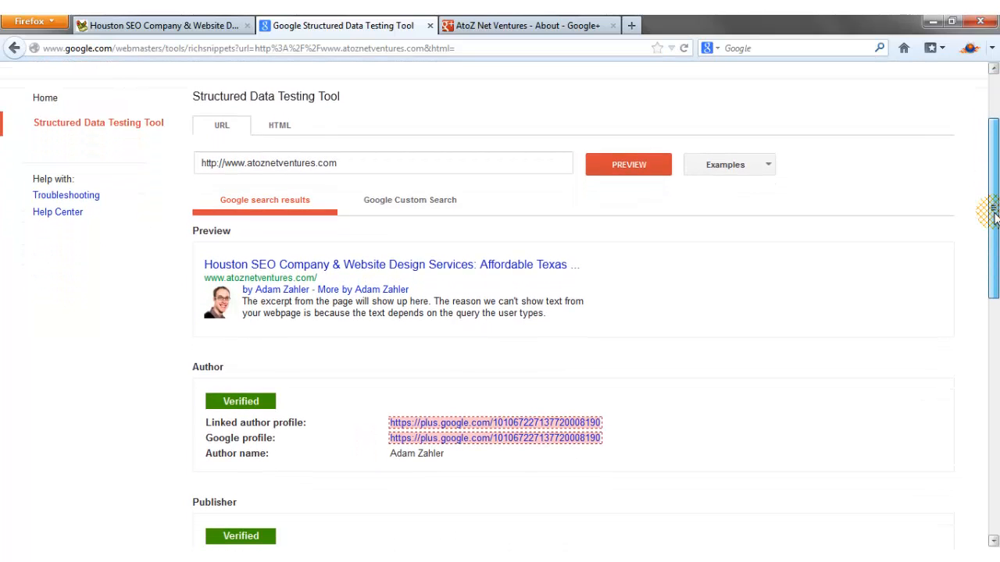
scroll(down, 3)
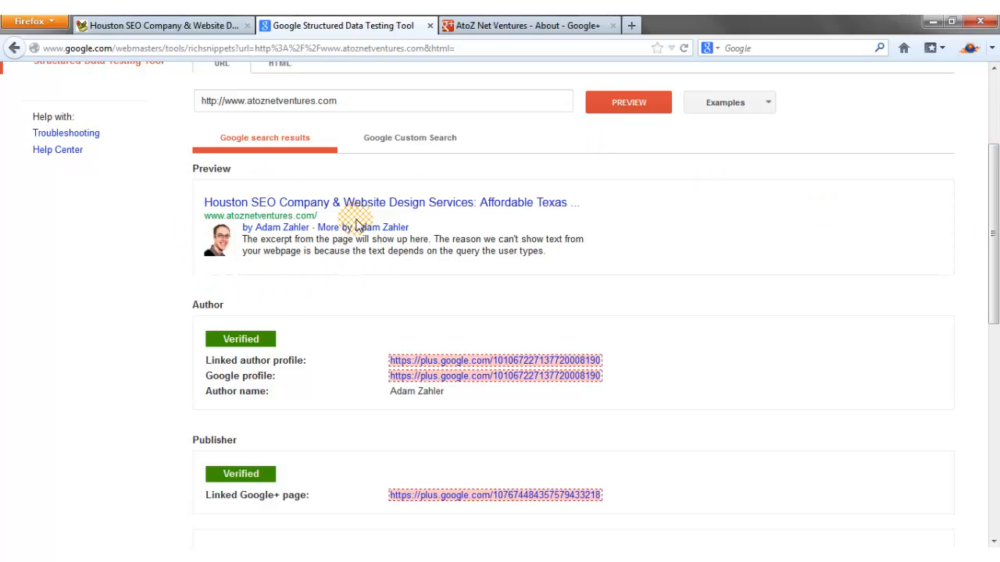
scroll(down, 3)
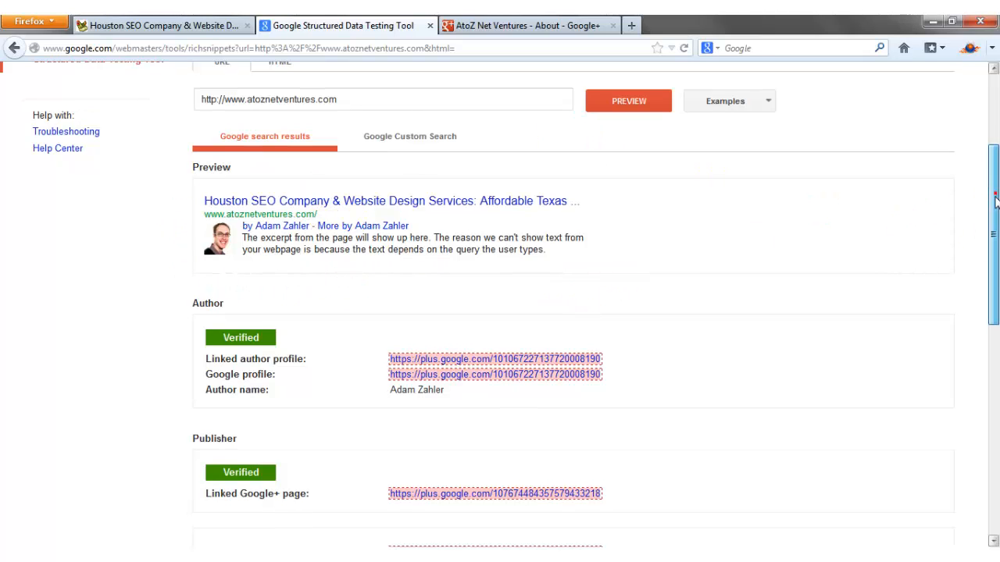
scroll(down, 3)
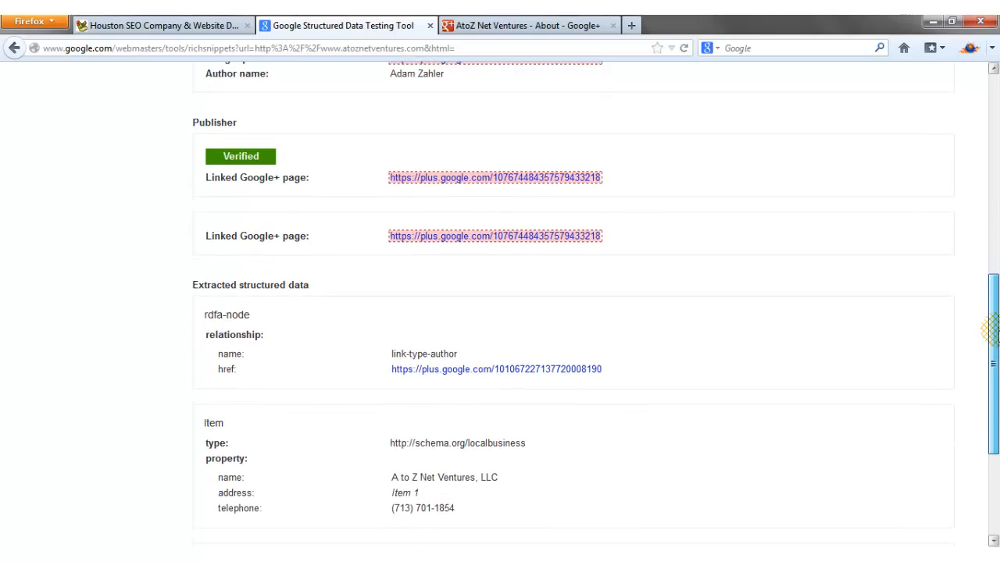
scroll(down, 3)
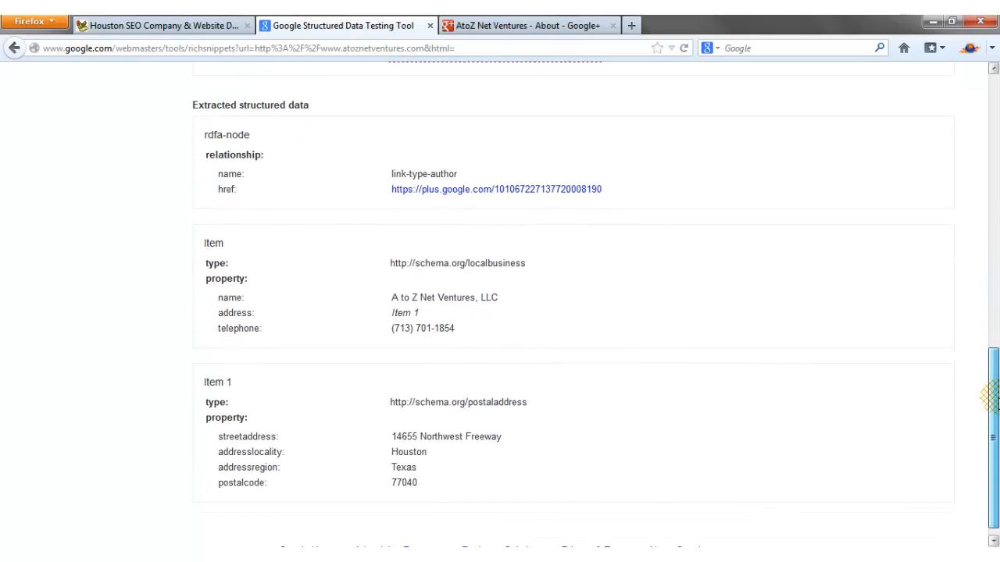
scroll(down, 3)
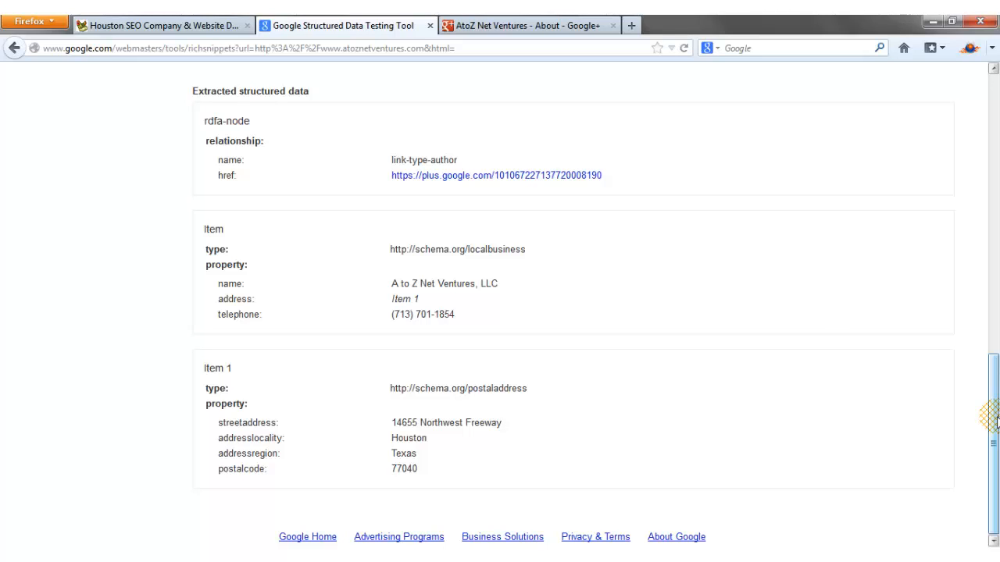
mouse_move(237, 256)
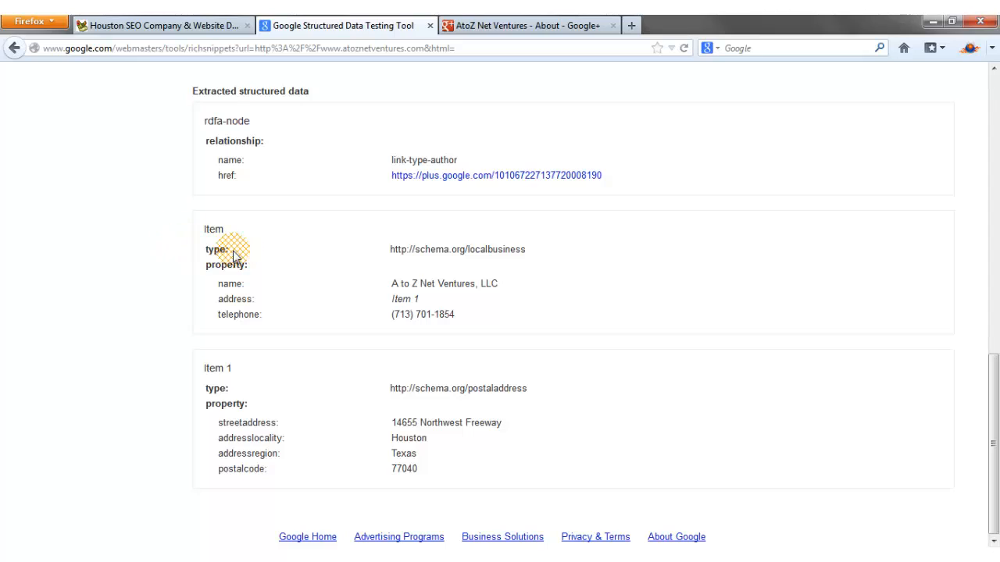
mouse_move(392, 250)
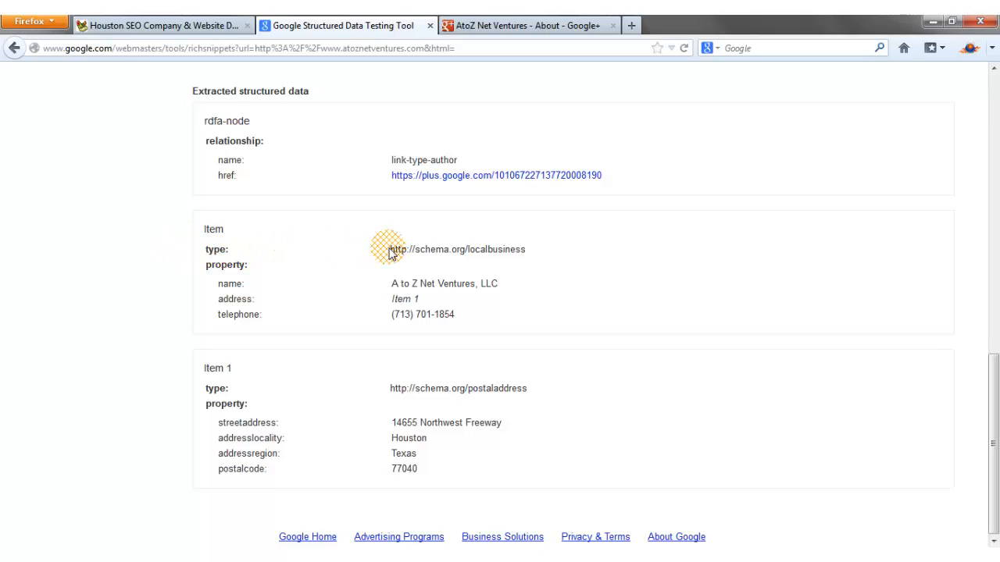
mouse_move(470, 248)
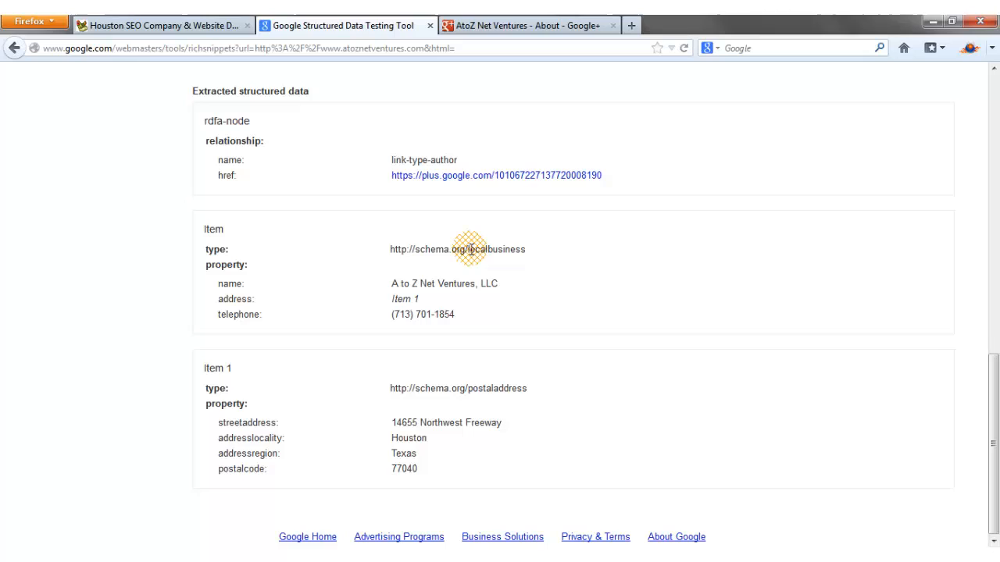
mouse_move(387, 289)
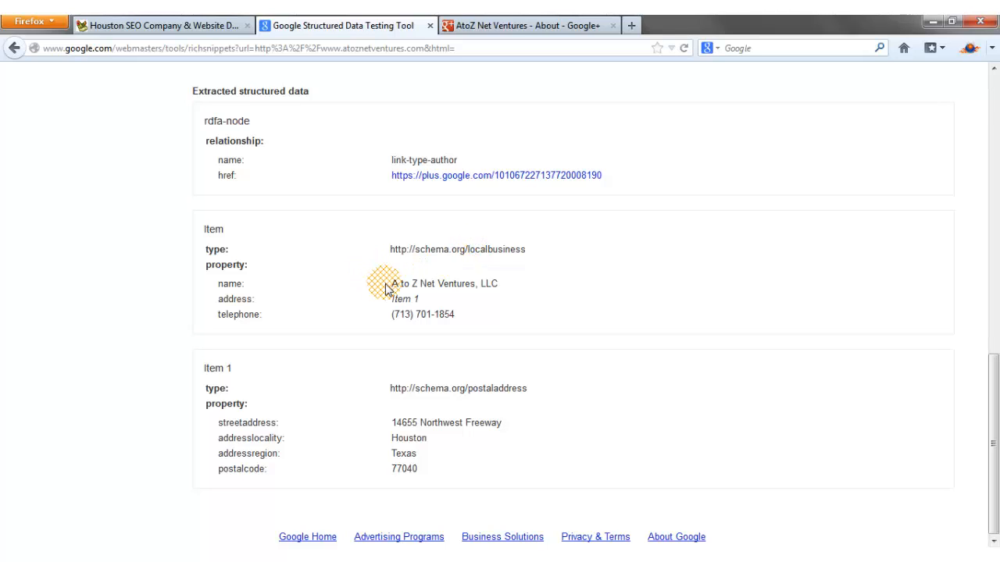
drag(390, 284, 496, 284)
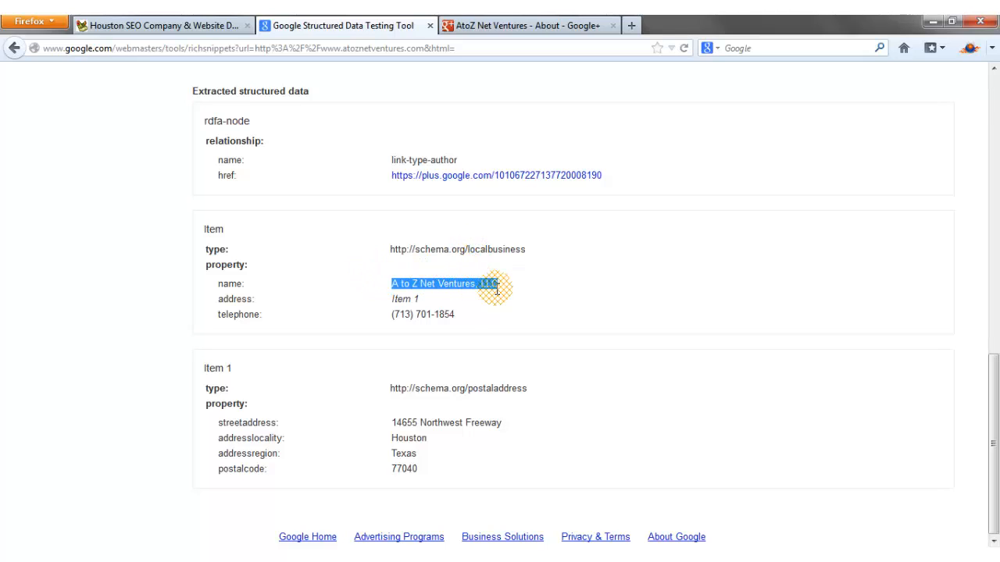
mouse_move(403, 311)
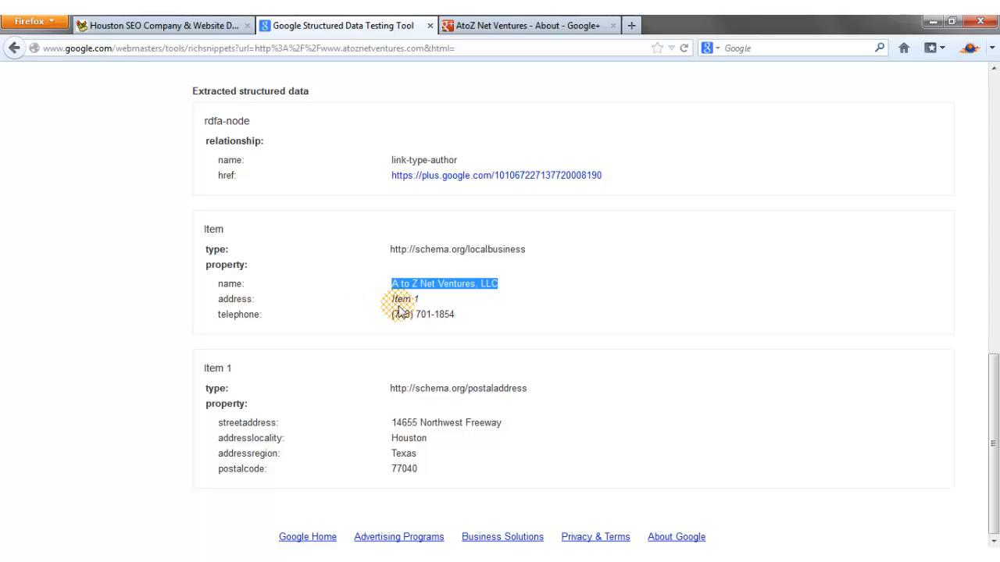
mouse_move(304, 331)
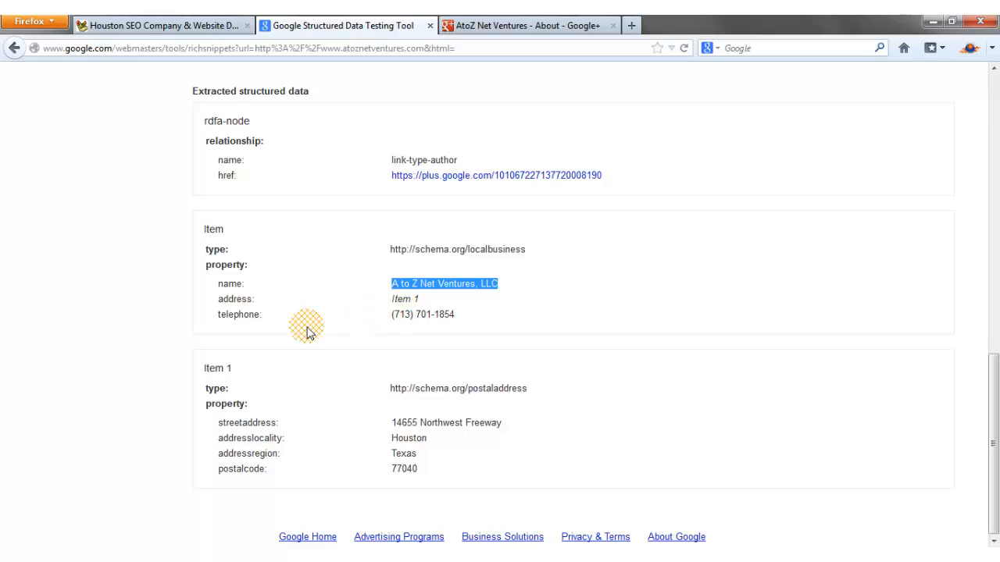
mouse_move(291, 412)
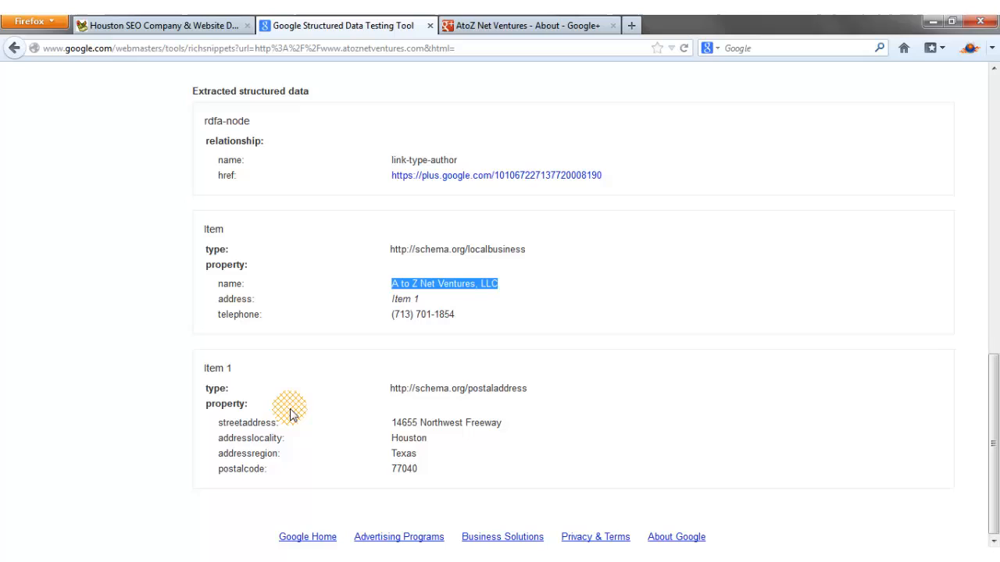
mouse_move(465, 395)
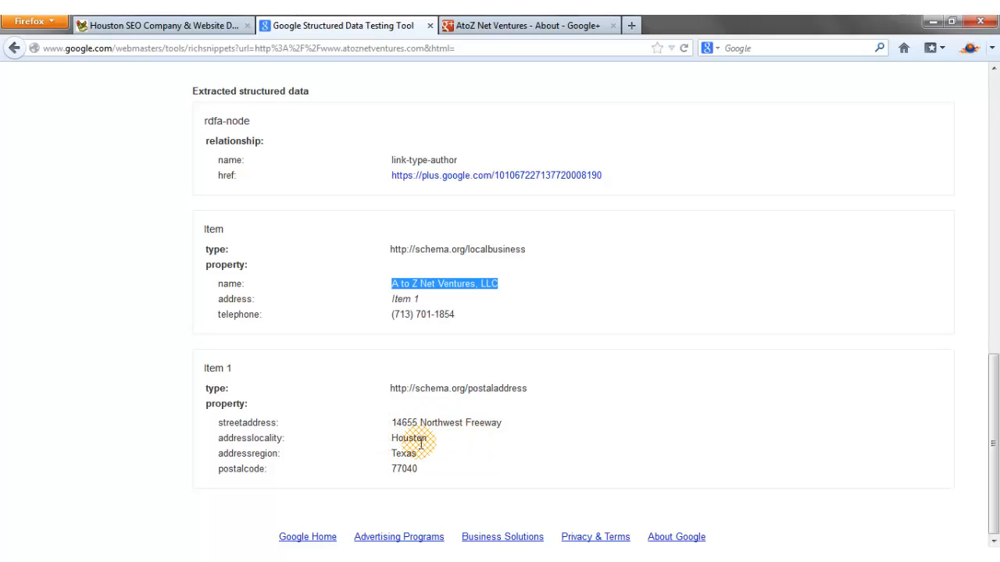
mouse_move(418, 456)
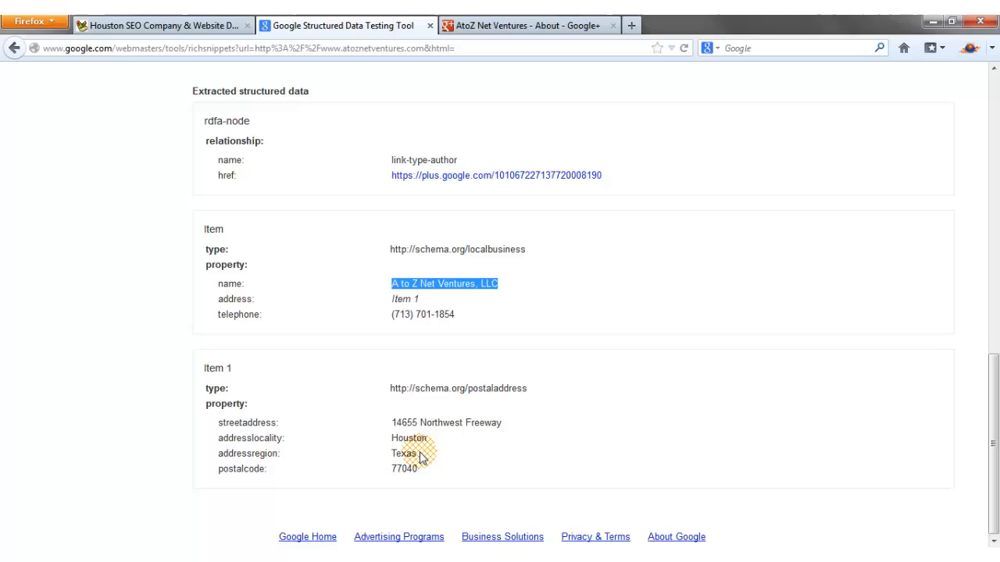
mouse_move(420, 481)
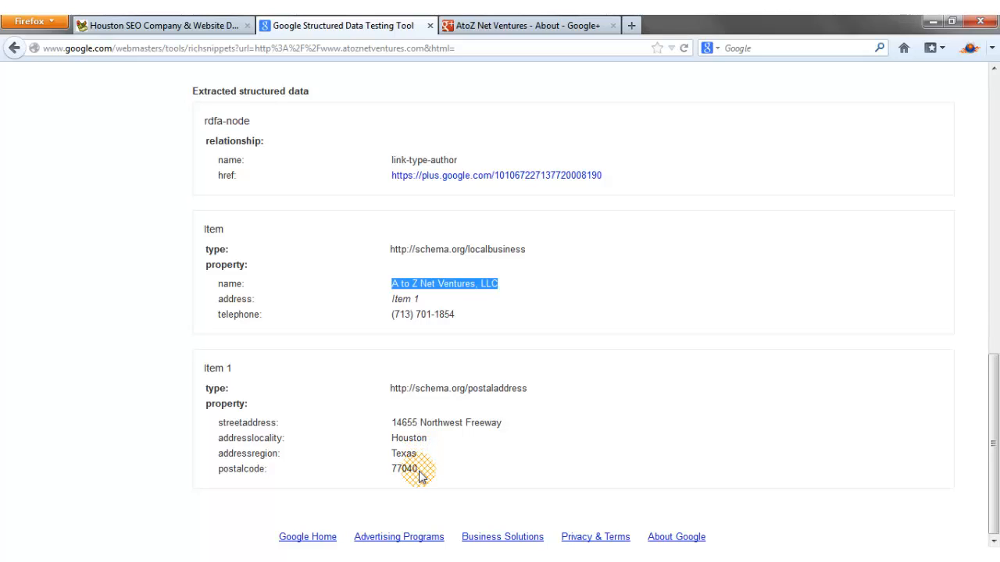
mouse_move(386, 328)
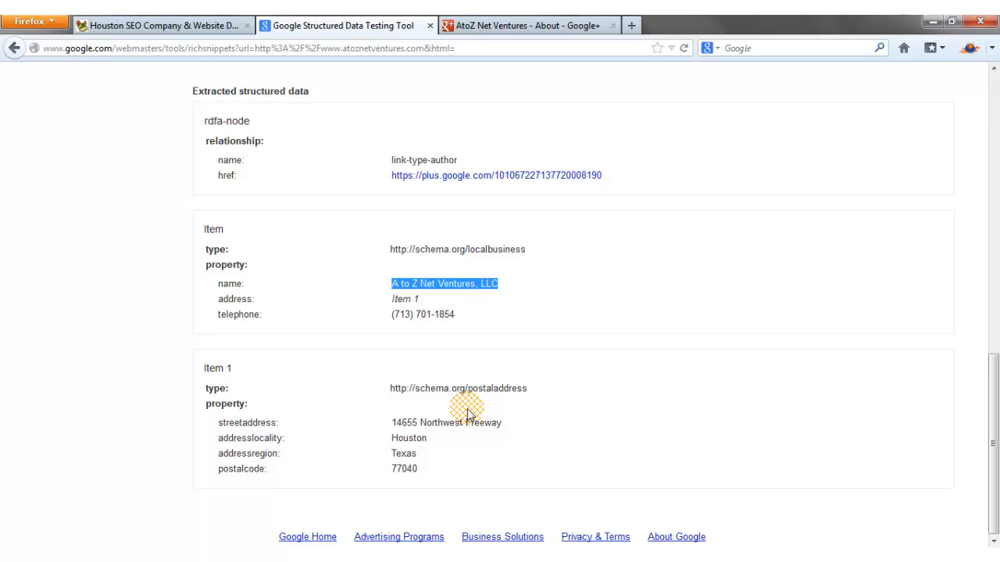
mouse_move(543, 350)
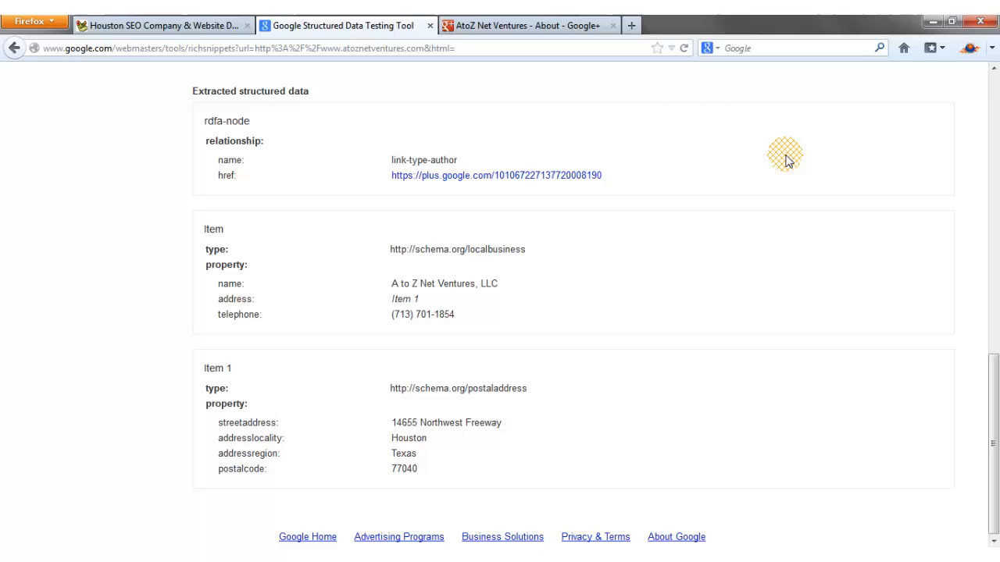
mouse_move(650, 95)
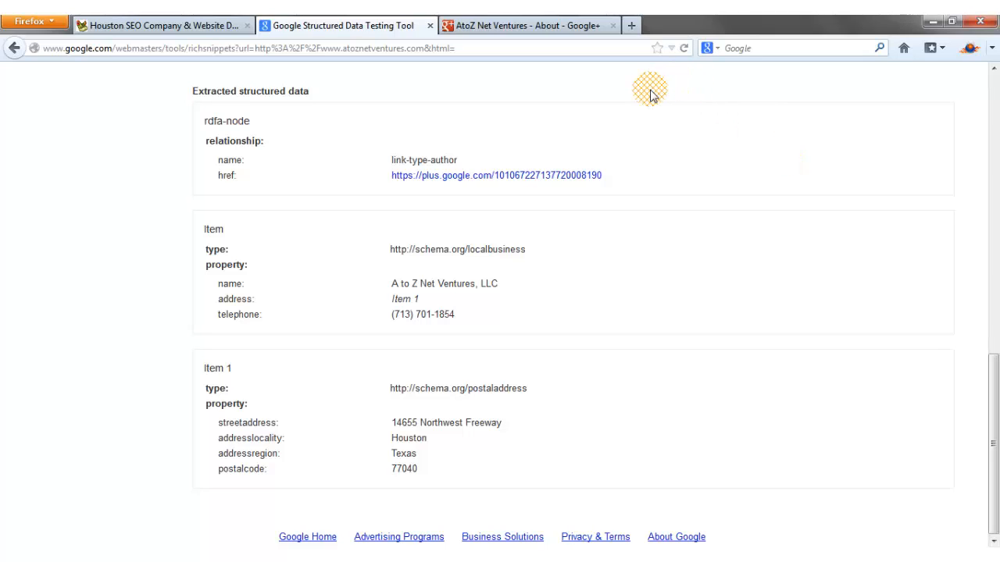
mouse_move(650, 96)
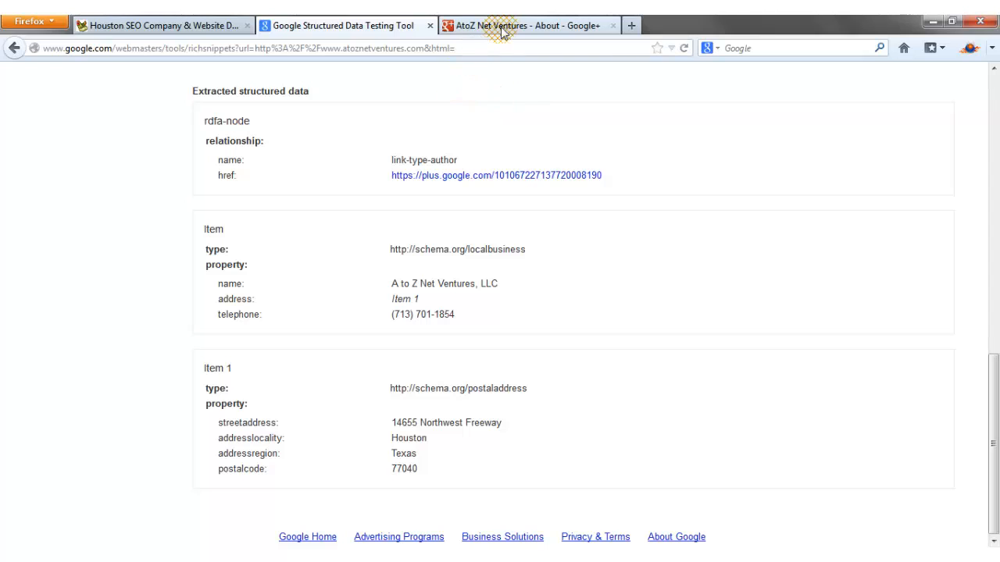
Show the AtoZ Net Ventures Google+ Local About page with its map and Houston address
click(534, 25)
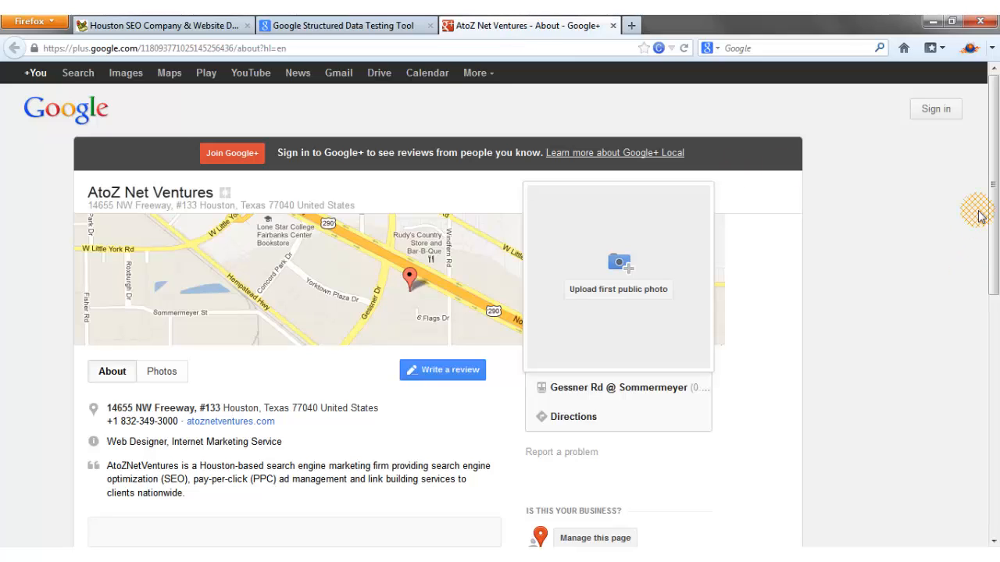
mouse_move(828, 340)
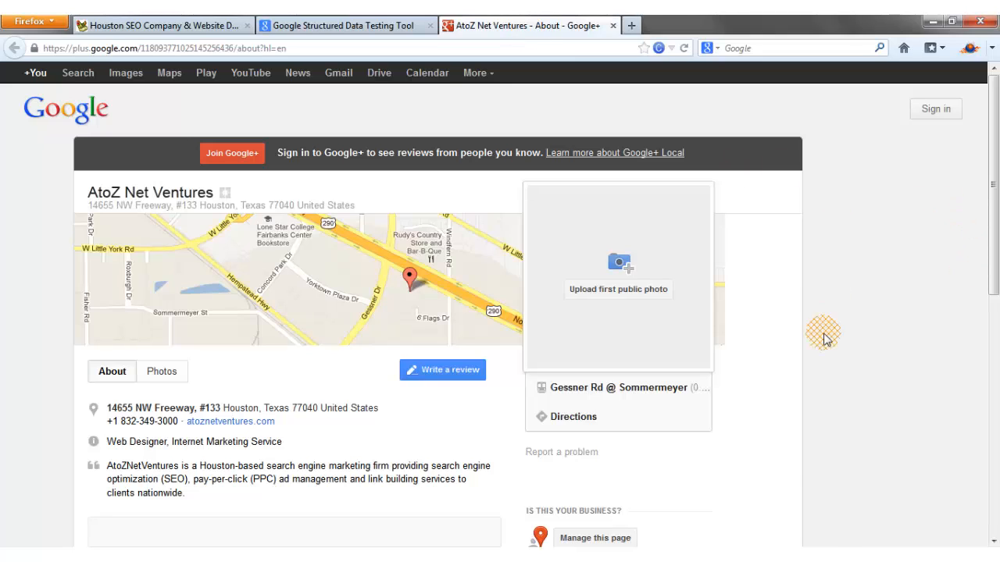
mouse_move(422, 398)
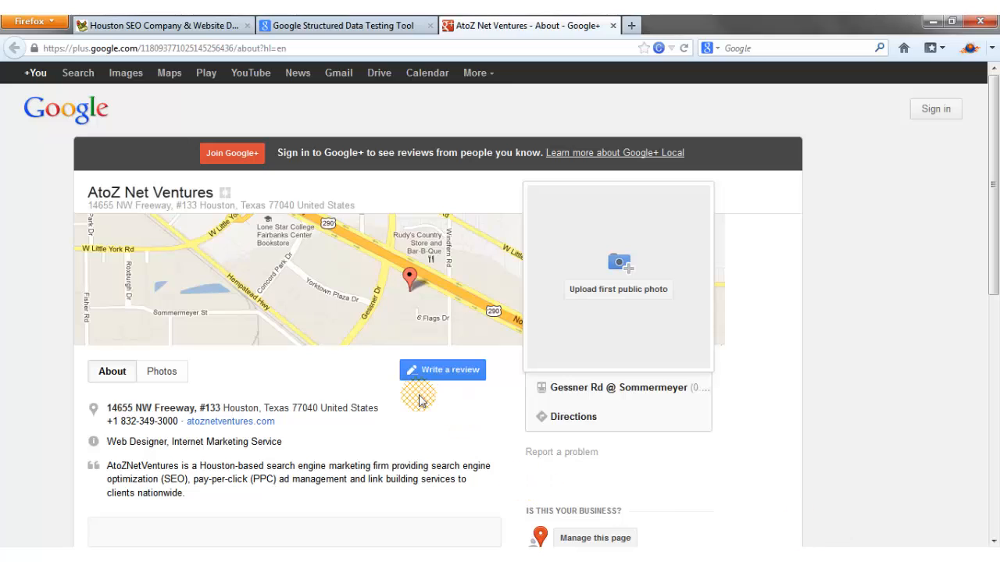
mouse_move(6, 300)
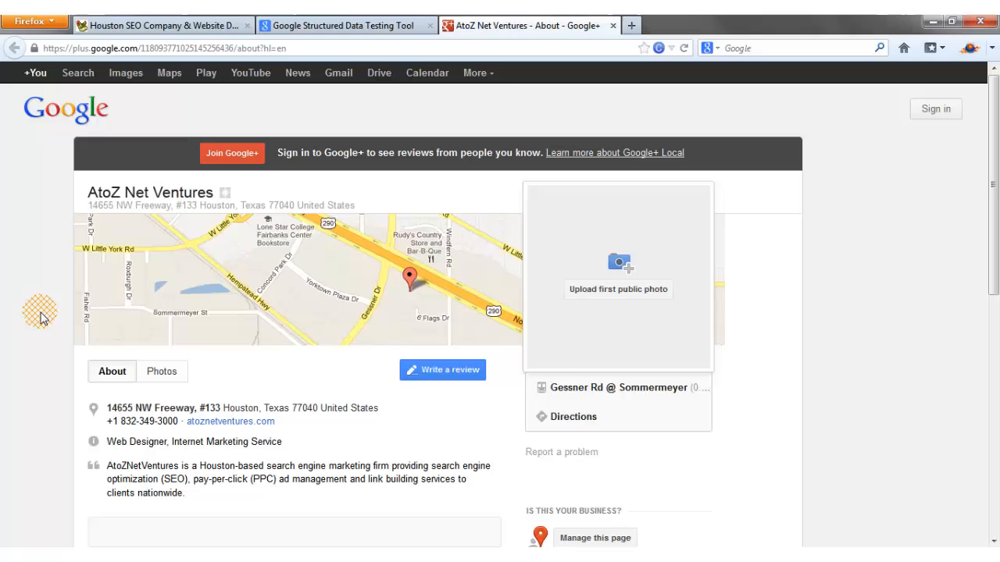
mouse_move(78, 237)
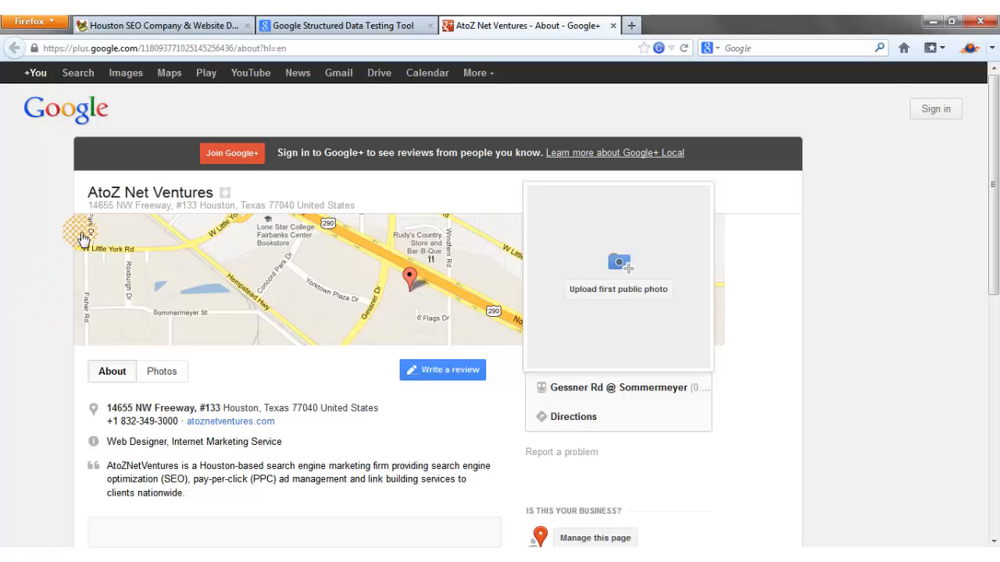
mouse_move(160, 194)
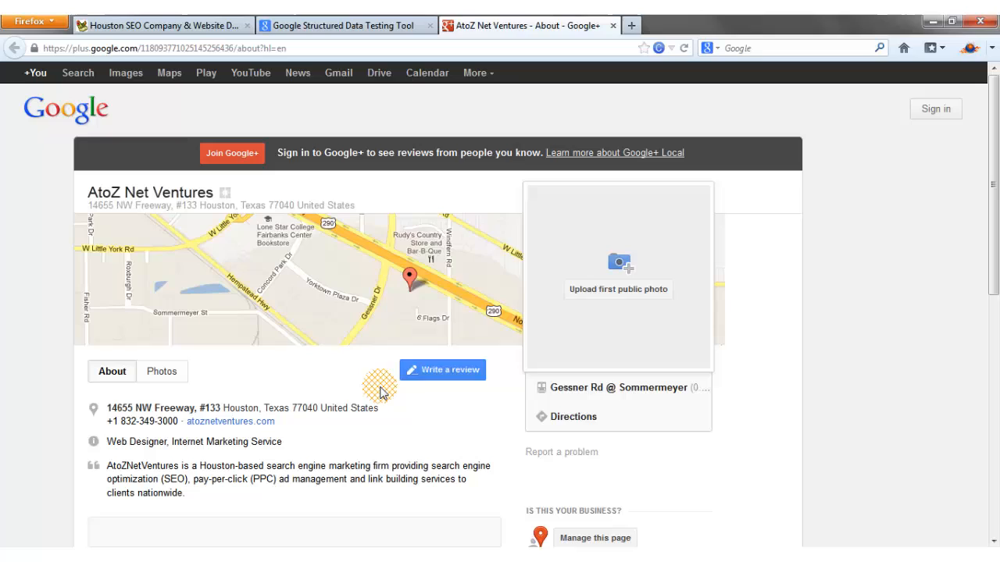
View the Google+ page's source and start a find for 'schema'
right_click(378, 387)
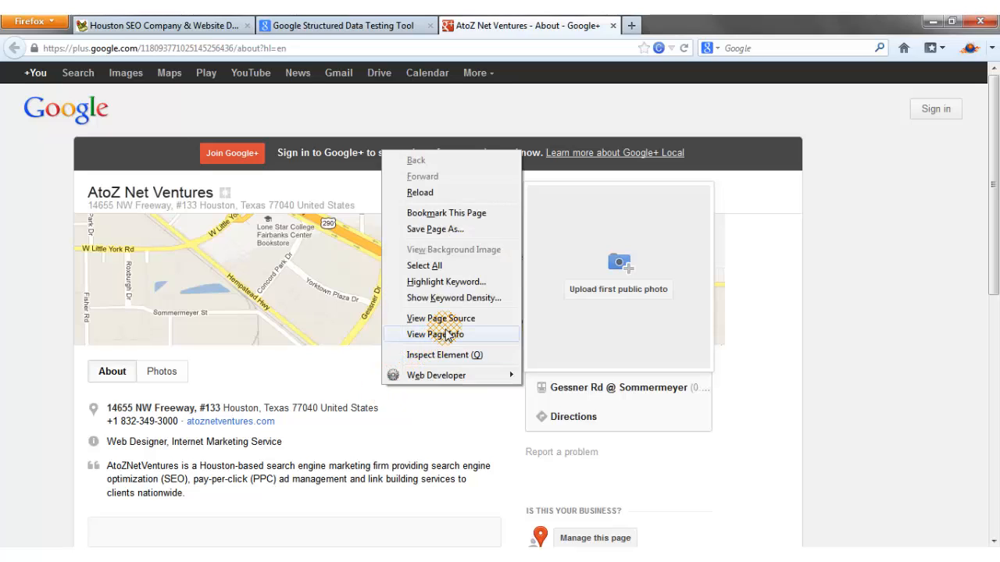
click(437, 319)
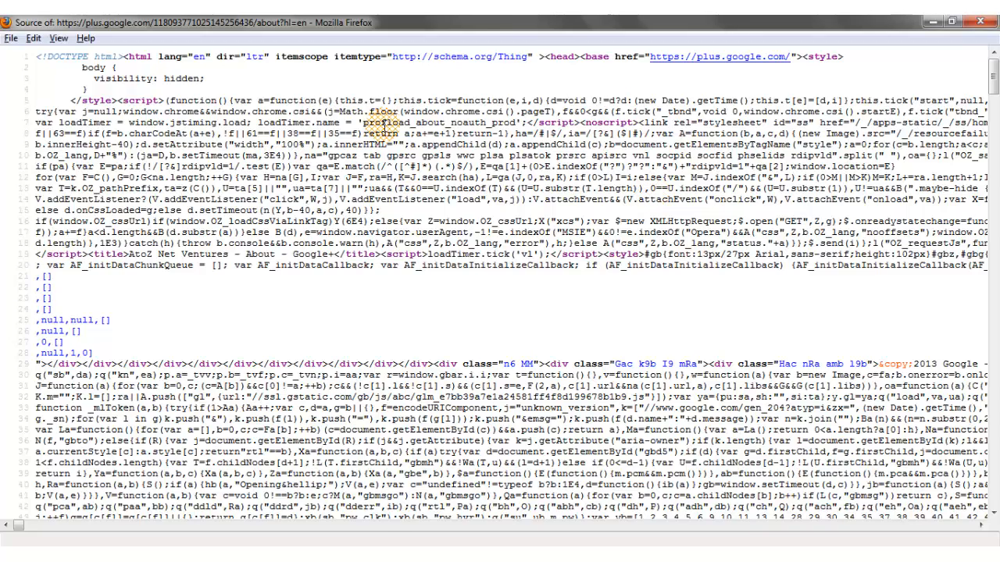
key(ctrl+f)
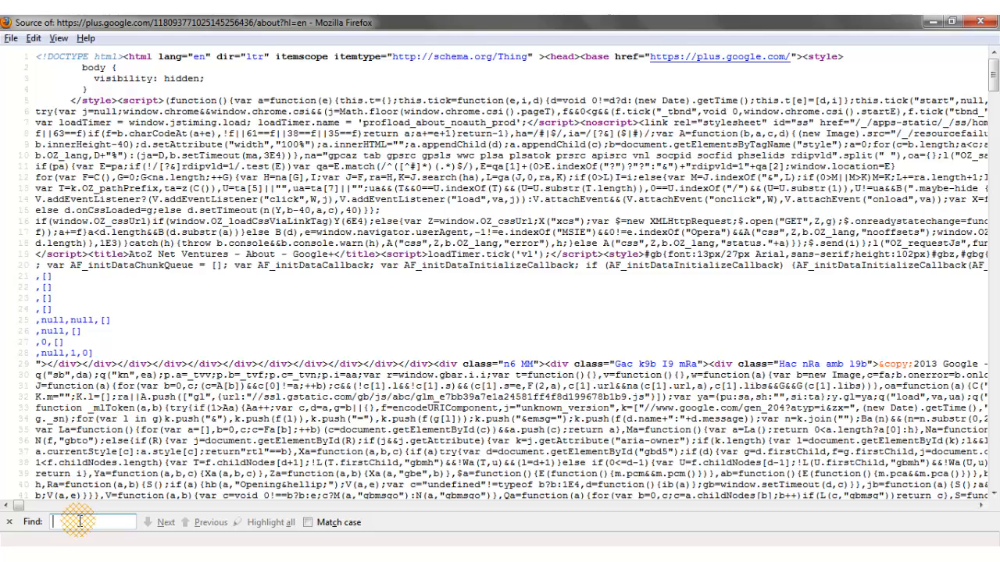
text(schema)
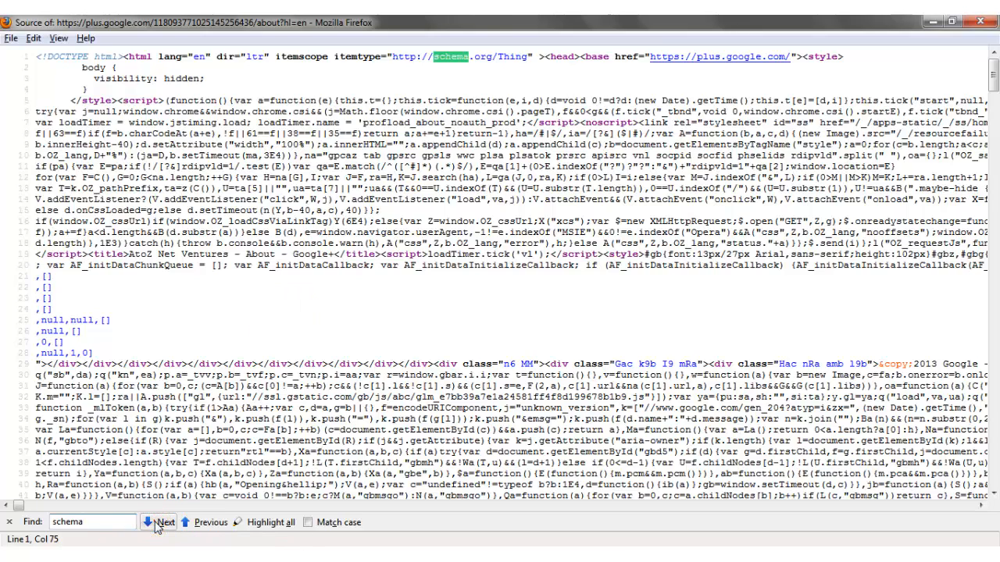
Jump to the schema.org PostalAddress match holding 14655 NW Freeway, then close the source
click(166, 522)
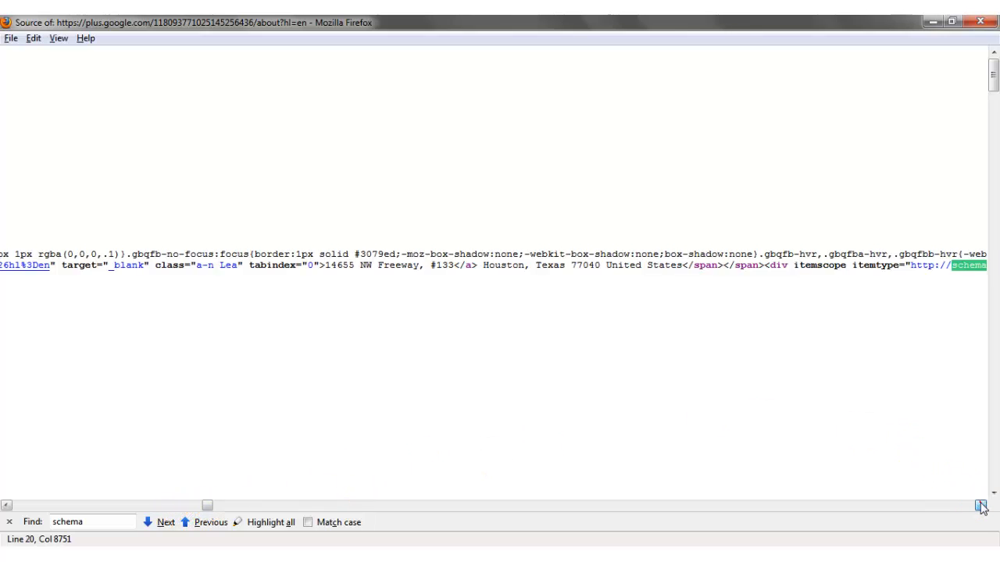
click(984, 506)
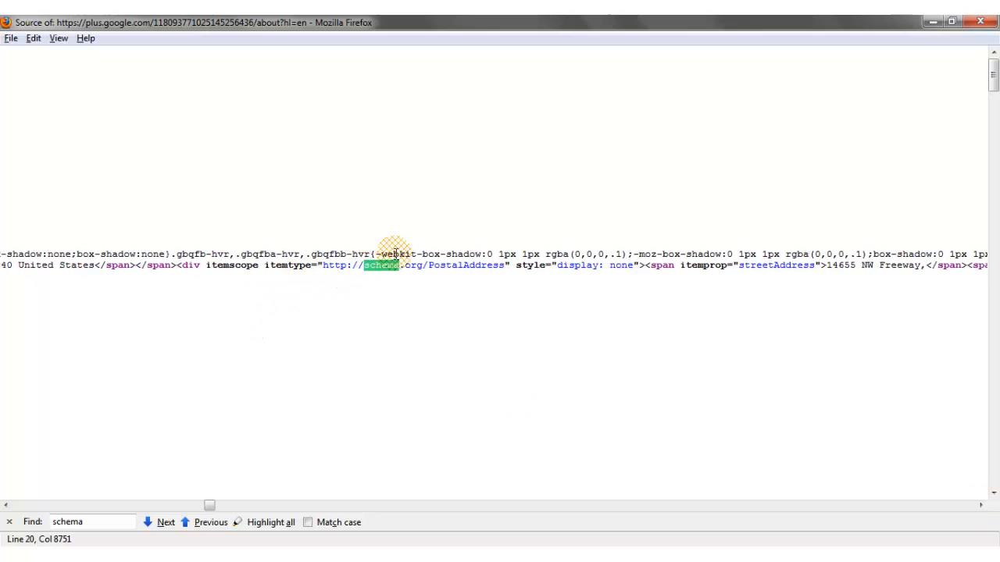
mouse_move(643, 289)
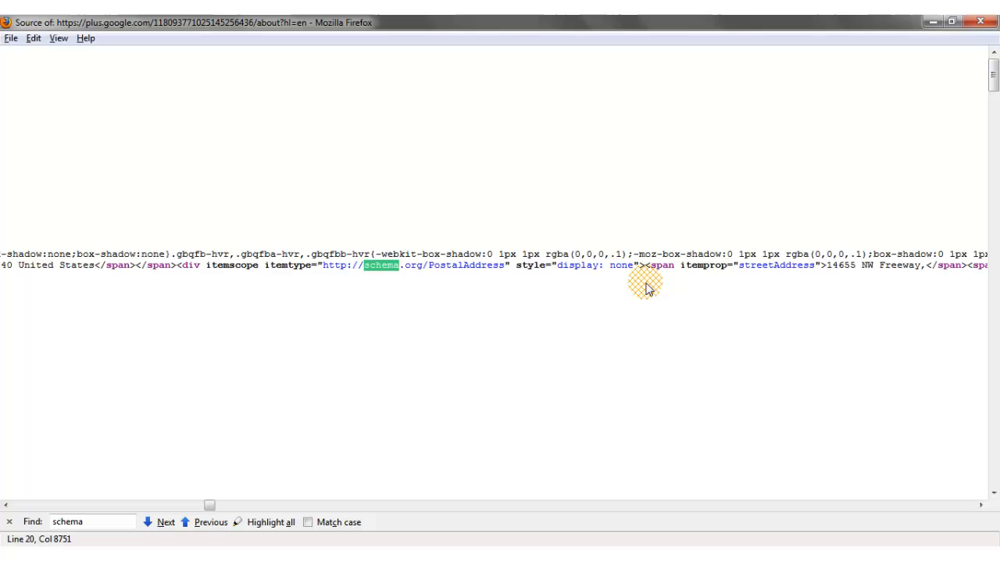
mouse_move(834, 294)
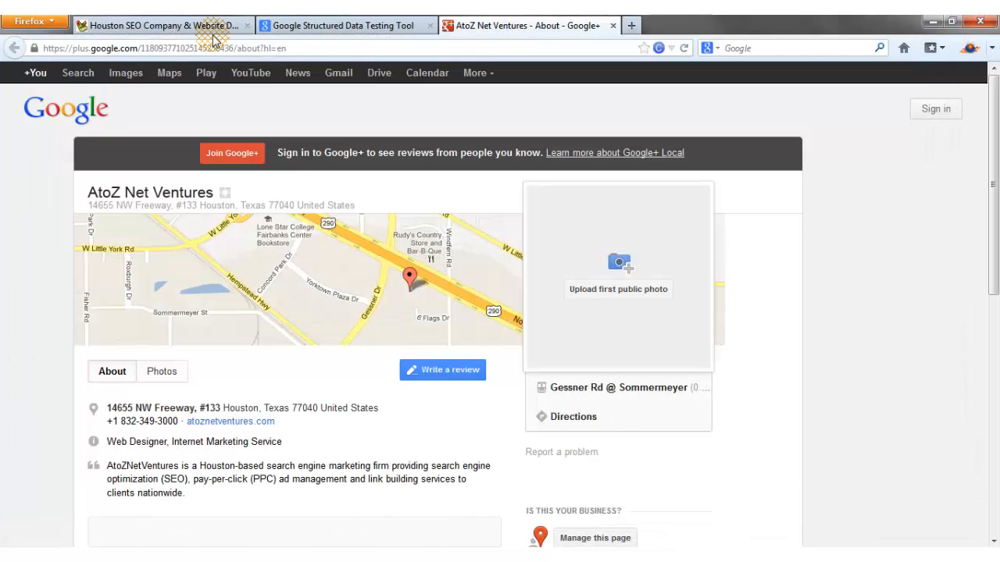
Return via the AtoZ website tab to the atoznetventures.com test results with verified author
click(163, 25)
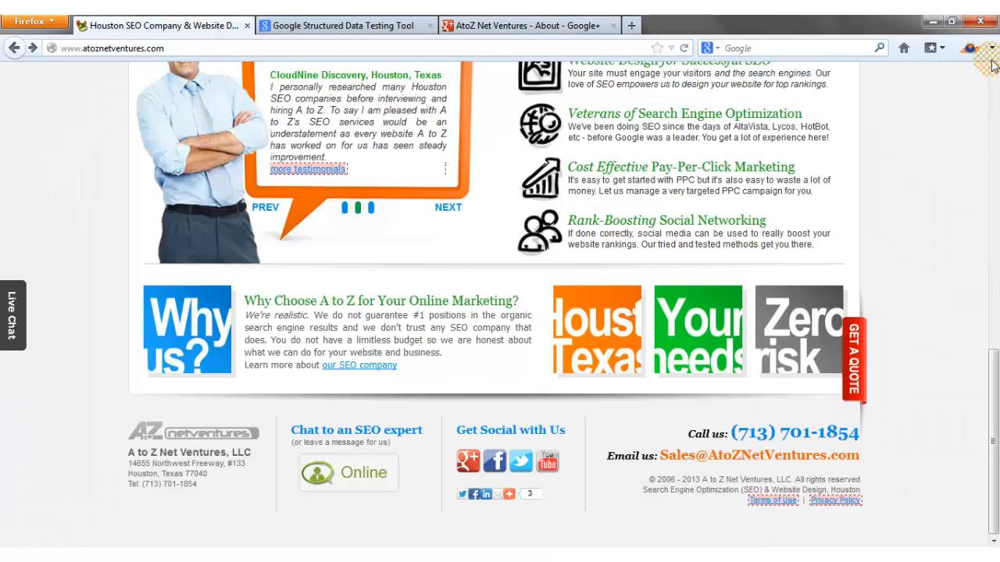
click(343, 25)
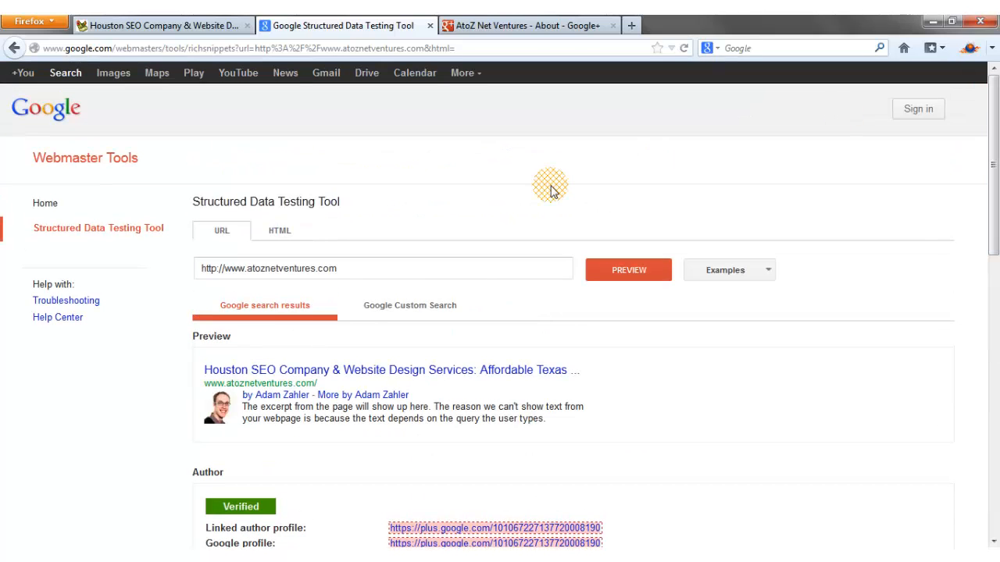
mouse_move(302, 313)
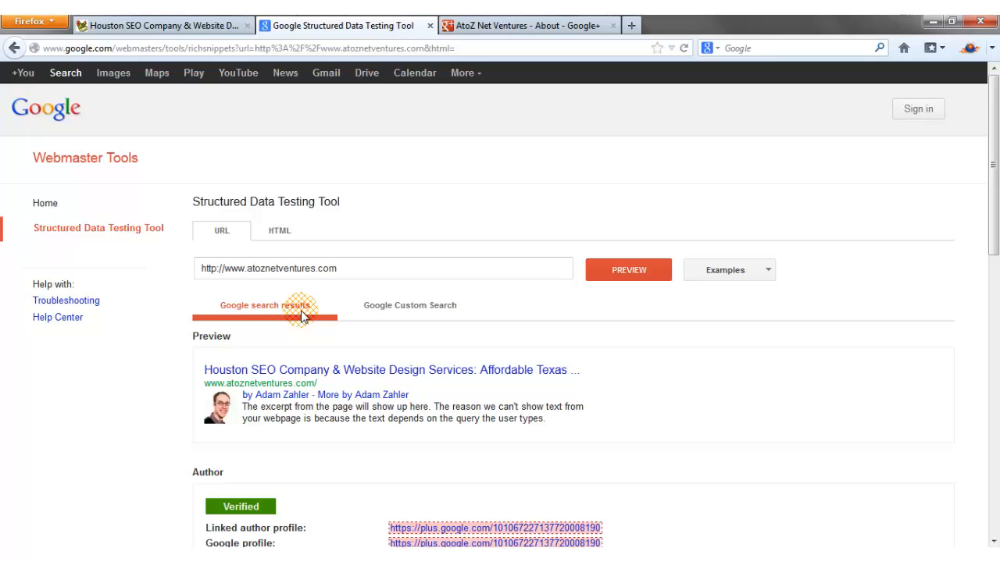
mouse_move(769, 336)
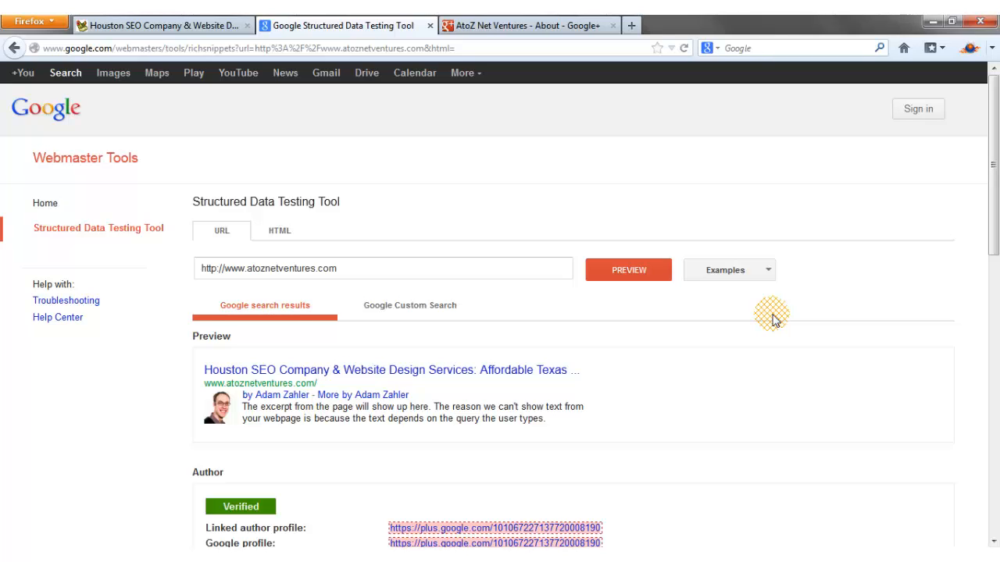
mouse_move(609, 398)
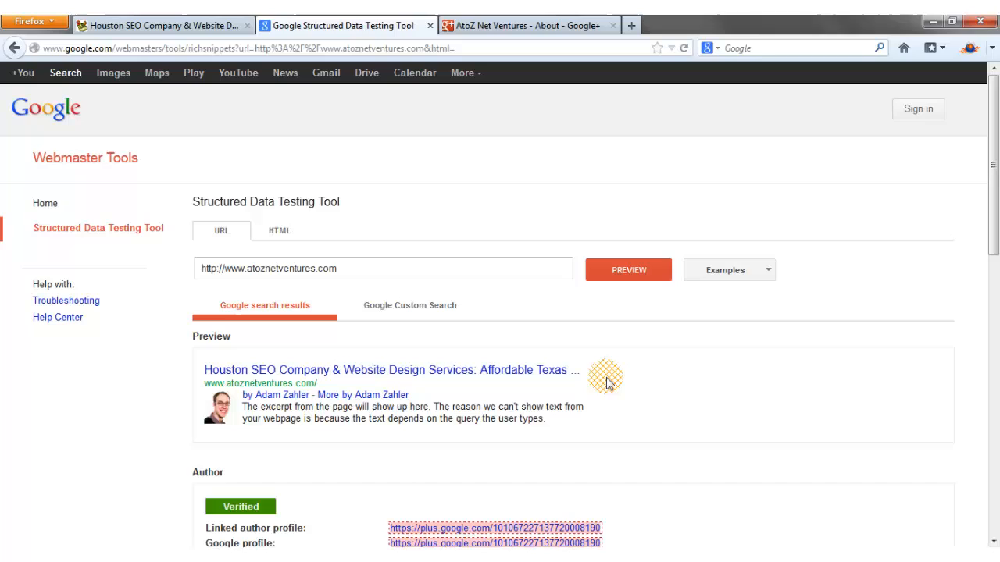